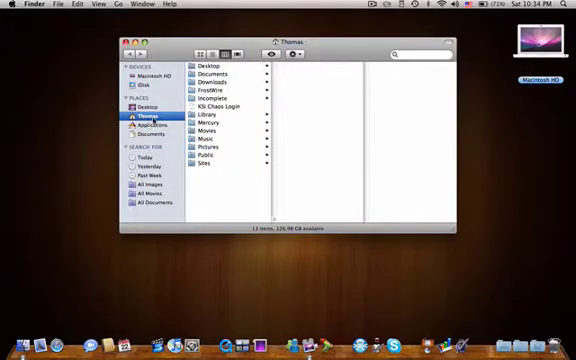
# Open the Applications folder and preview the Dictionary and DockSpaces applications' details.
pyautogui.click(150, 126)
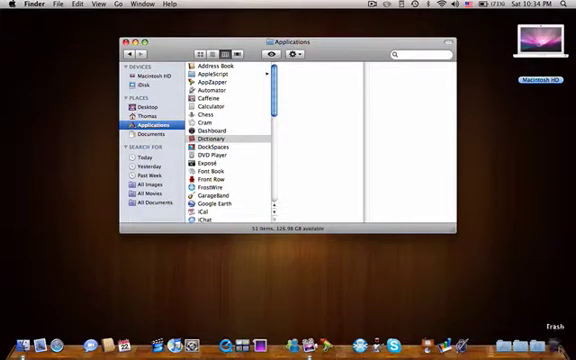
pyautogui.click(210, 136)
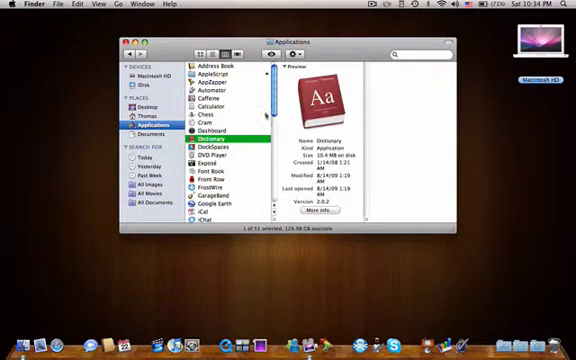
pyautogui.click(210, 148)
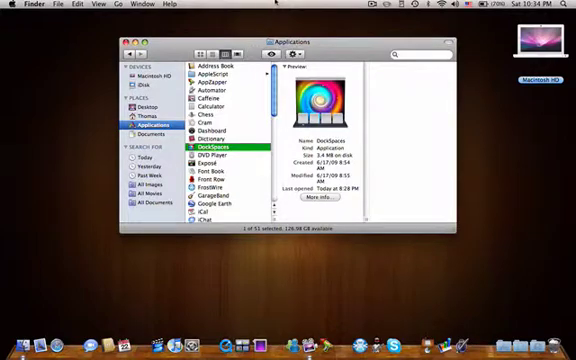
pyautogui.moveTo(268, 175)
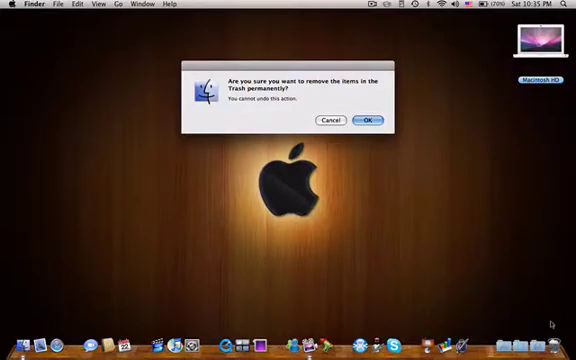
# Confirm permanently deleting the items in the Trash.
pyautogui.click(375, 118)
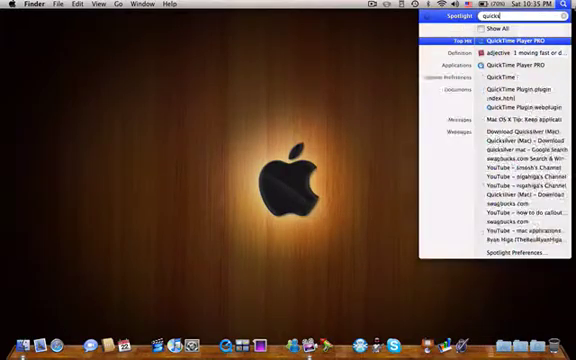
# Search Spotlight for 'Quicksilver' to confirm no Quicksilver application remains.
pyautogui.write('Quicksilver')
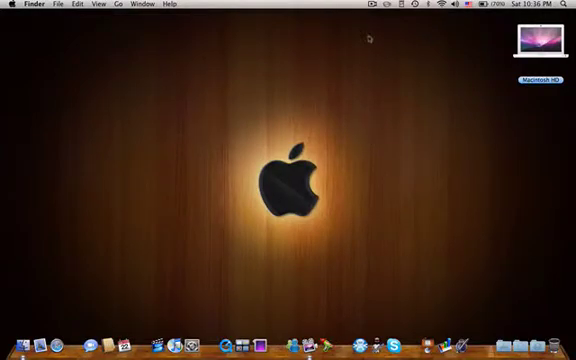
pyautogui.click(385, 5)
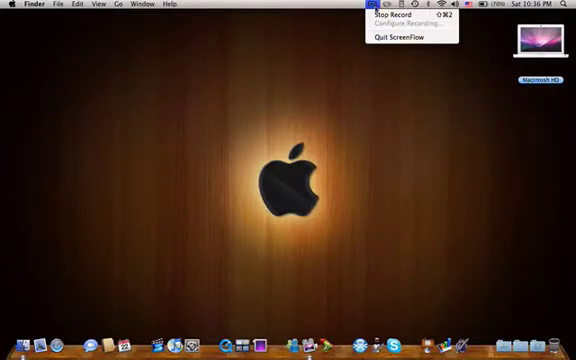